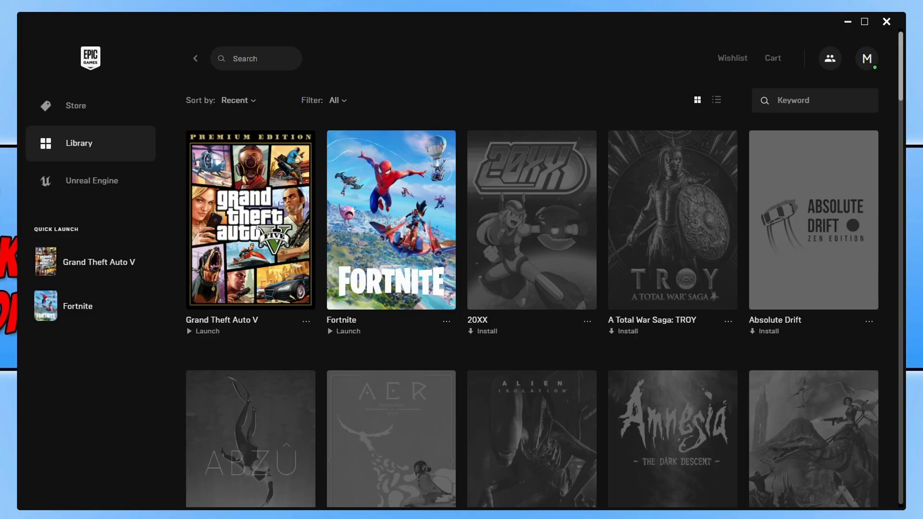
{"action": "mouse_move", "coordinate": [232, 318]}
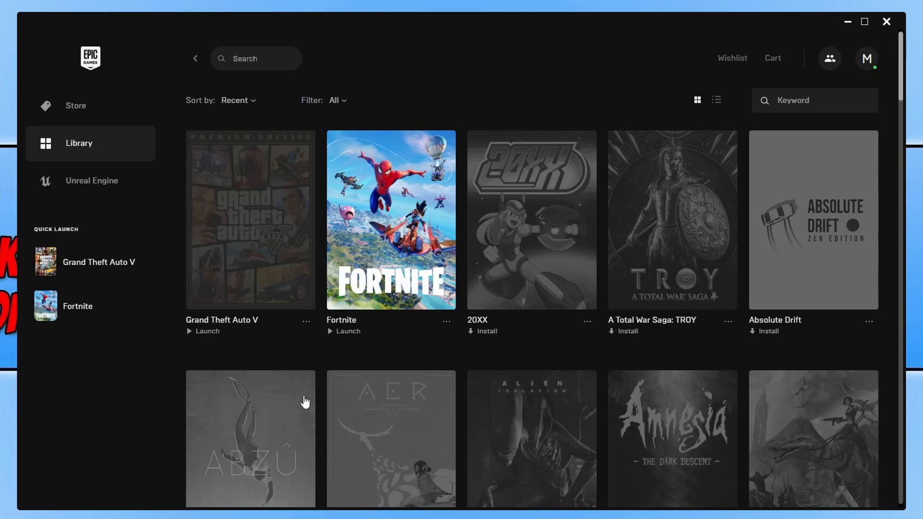
Step: Launch Grand Theft Auto V from the Library, resulting in Launch Failed error LS-0013
{"action": "left_click", "coordinate": [206, 331]}
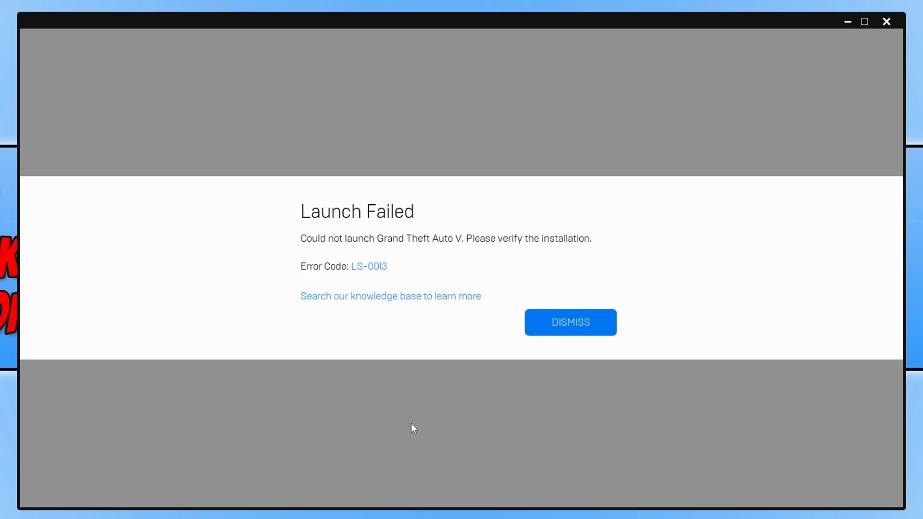
Step: Dismiss the LS-0013 Launch Failed dialog
{"action": "left_click", "coordinate": [569, 322]}
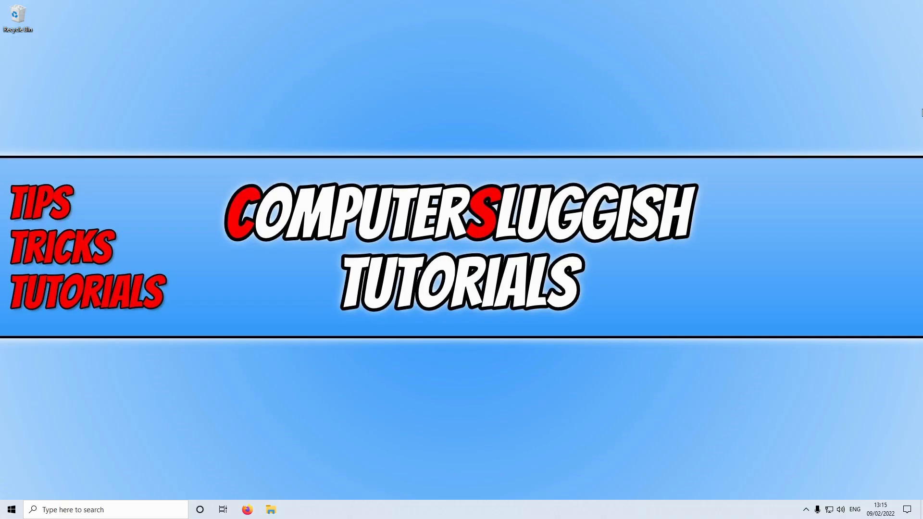
Step: Navigate File Explorer to the AppData Local folder via %localappdata%
{"action": "left_click", "coordinate": [270, 509]}
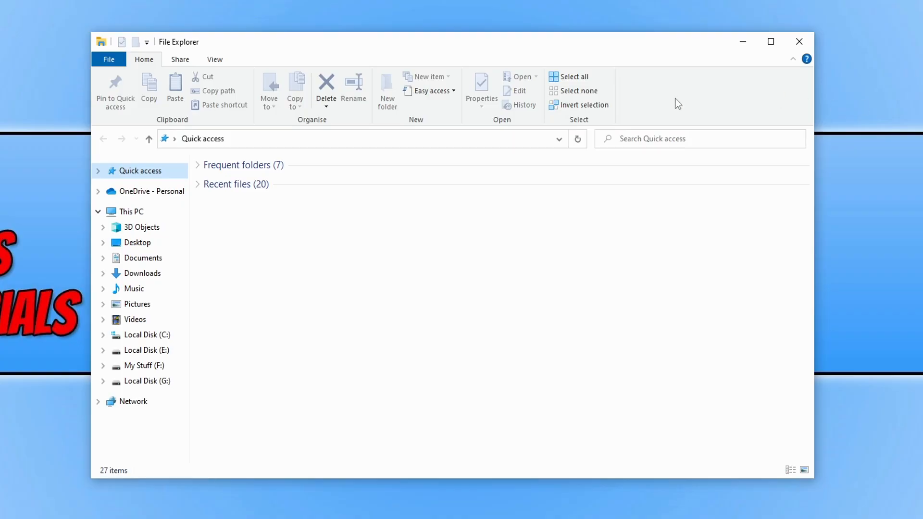
{"action": "mouse_move", "coordinate": [274, 144]}
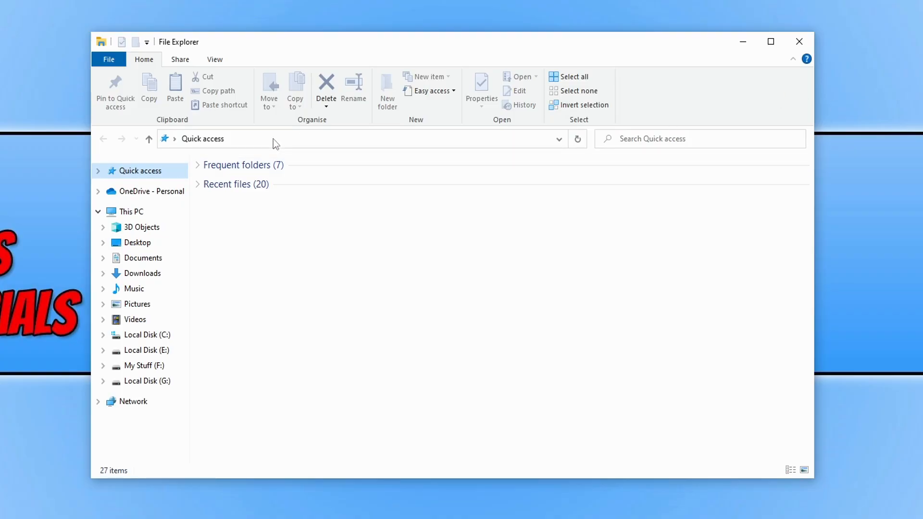
{"action": "left_click", "coordinate": [353, 138]}
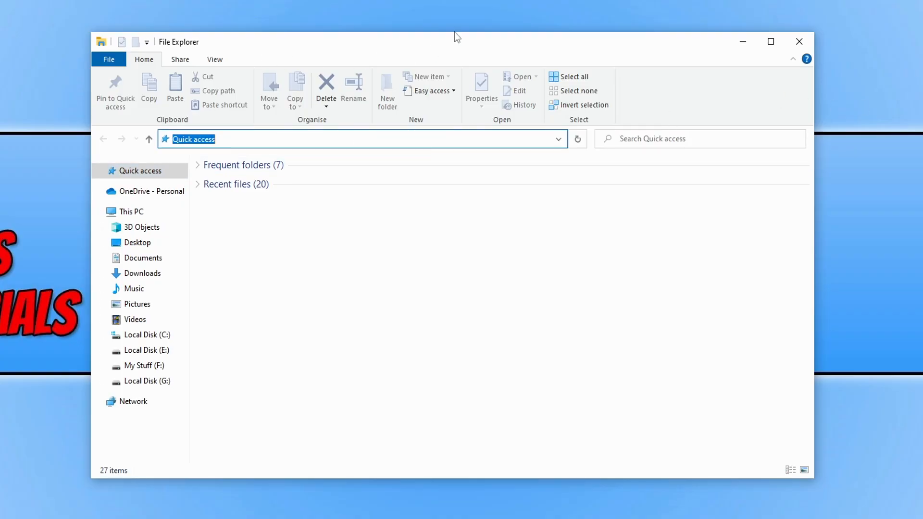
{"action": "type", "text": "%localappdata%"}
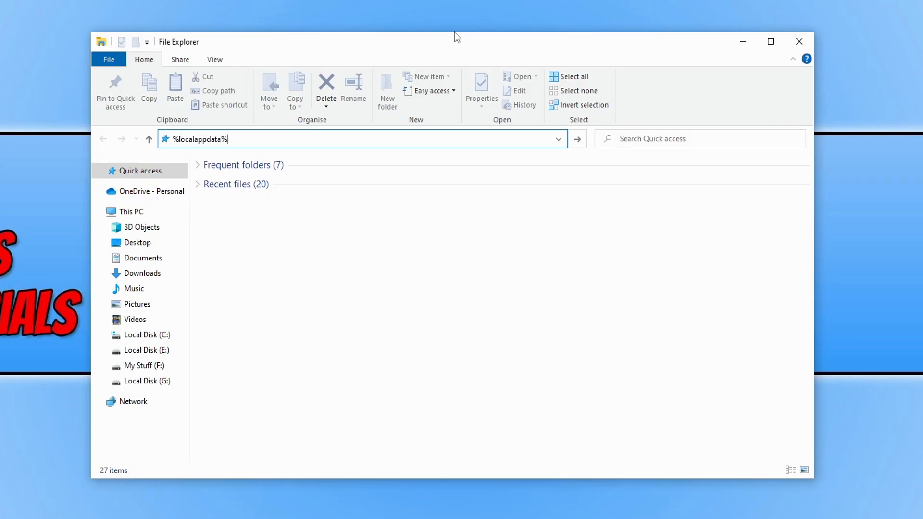
{"action": "key", "text": "Enter"}
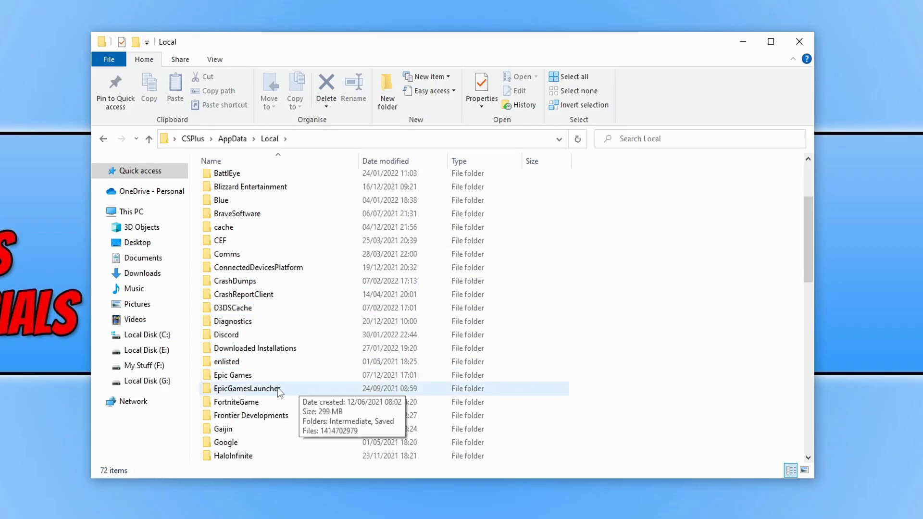
Step: Go into EpicGamesLauncher\Saved
{"action": "double_click", "coordinate": [245, 389]}
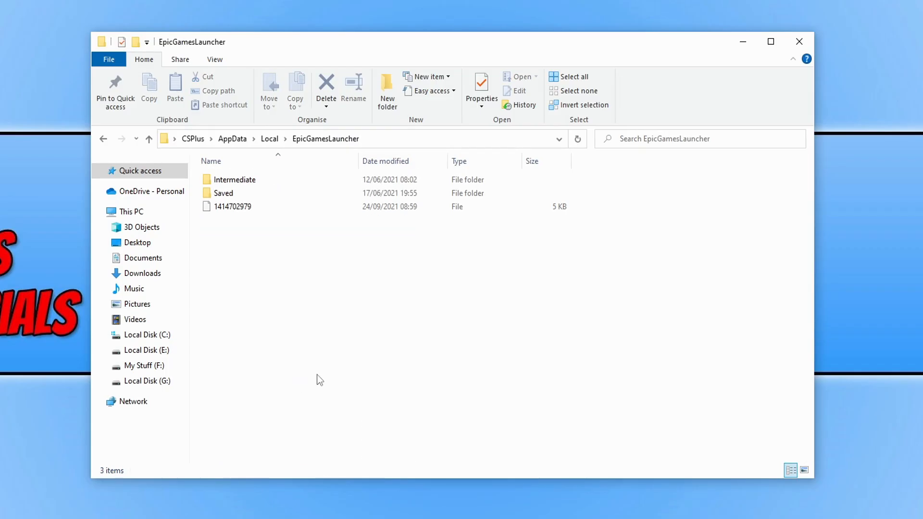
{"action": "left_click", "coordinate": [232, 207]}
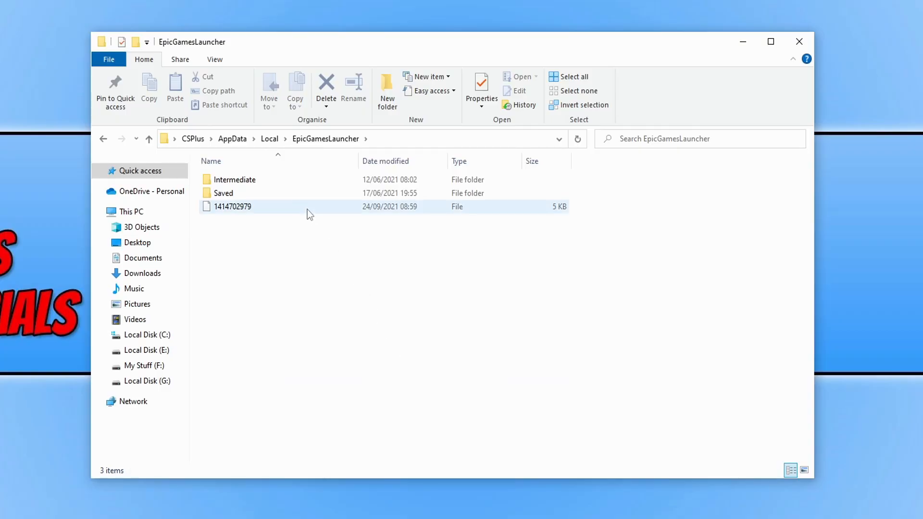
{"action": "double_click", "coordinate": [224, 192]}
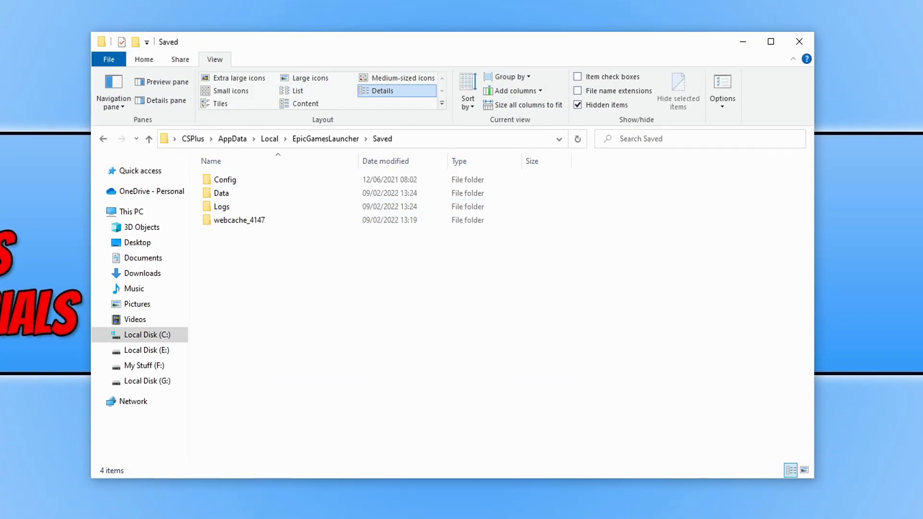
{"action": "mouse_move", "coordinate": [239, 220]}
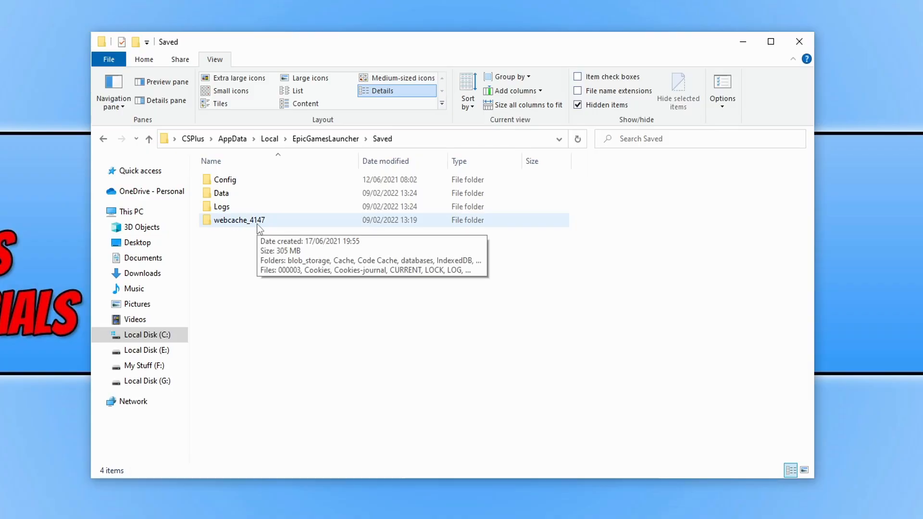
{"action": "mouse_move", "coordinate": [250, 237]}
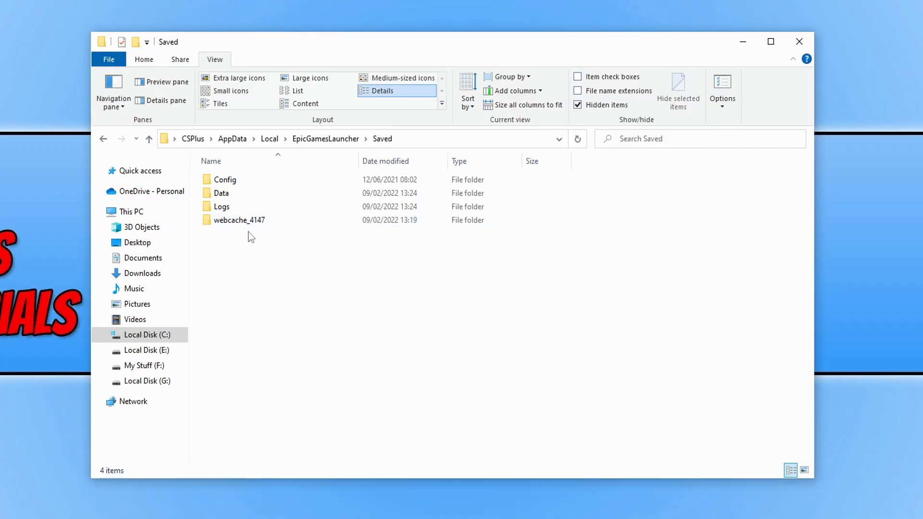
Step: Rename the webcache_4147 folder to 'webcache_4147 Backup'
{"action": "left_click", "coordinate": [238, 219]}
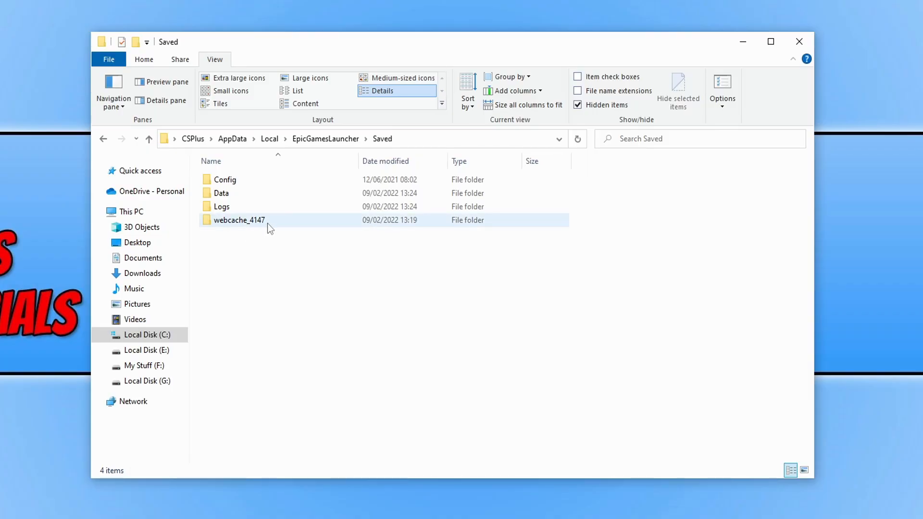
{"action": "right_click", "coordinate": [238, 219]}
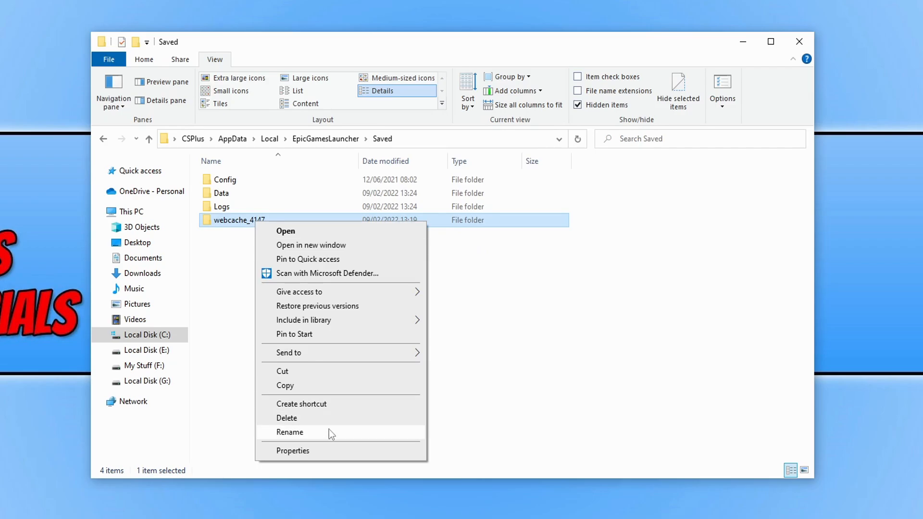
{"action": "left_click", "coordinate": [290, 432]}
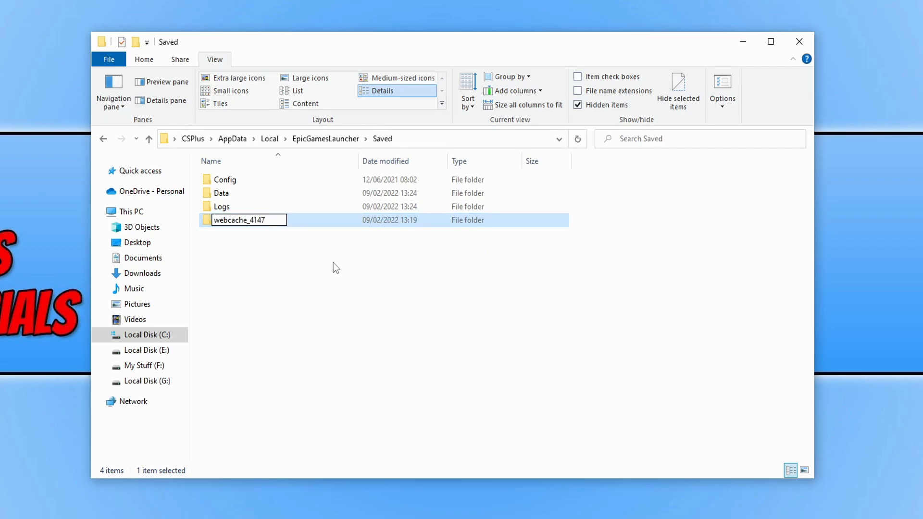
{"action": "type", "text": "Backup"}
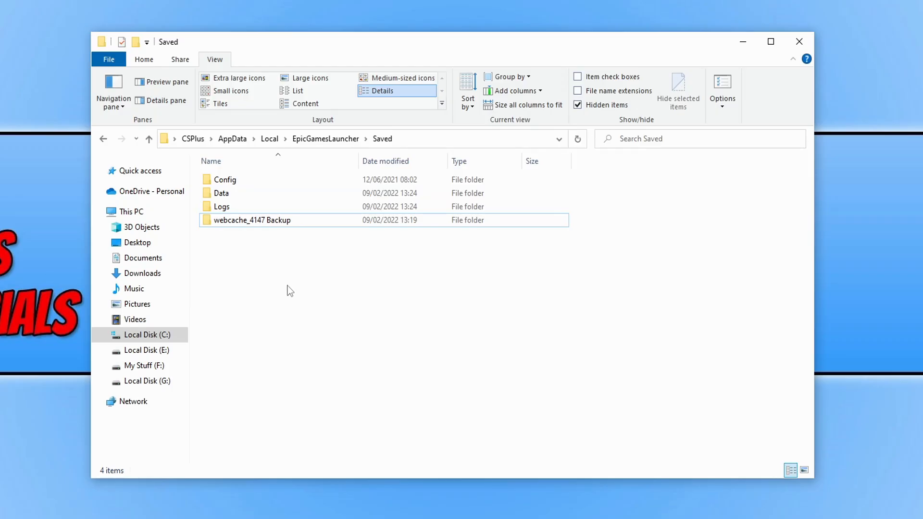
{"action": "mouse_move", "coordinate": [345, 305]}
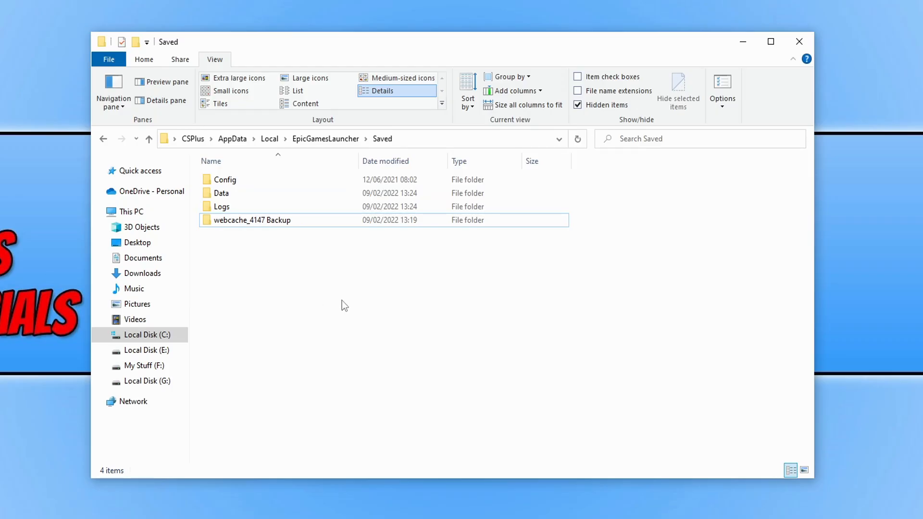
{"action": "mouse_move", "coordinate": [261, 246]}
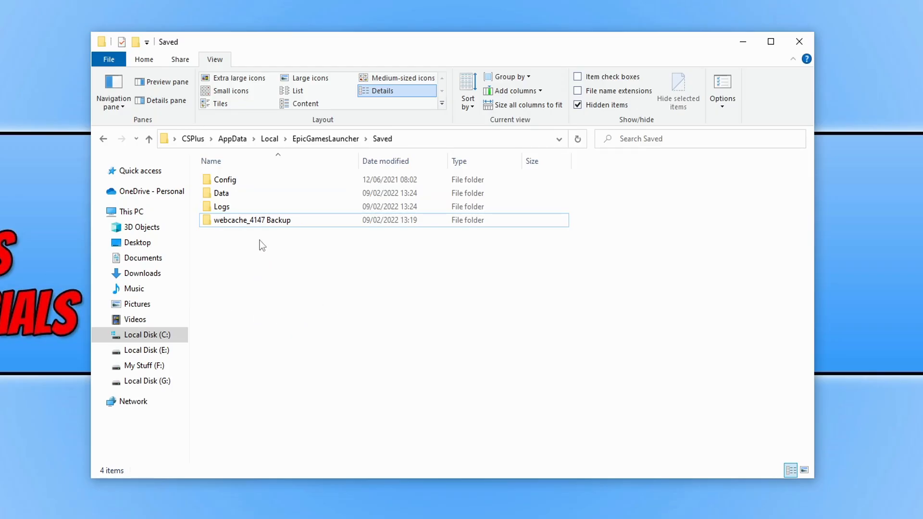
Step: Show and dismiss the context menu on the webcache_4147 Backup folder
{"action": "right_click", "coordinate": [252, 219]}
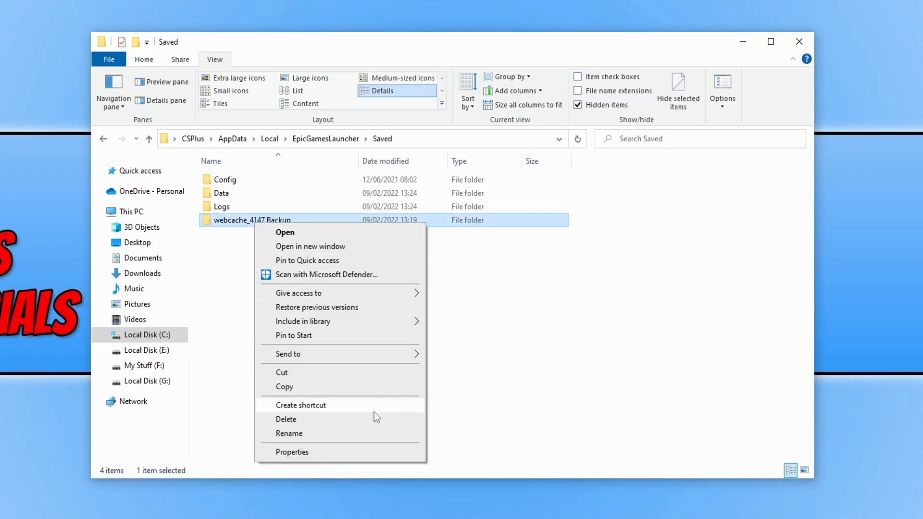
{"action": "left_click", "coordinate": [290, 434]}
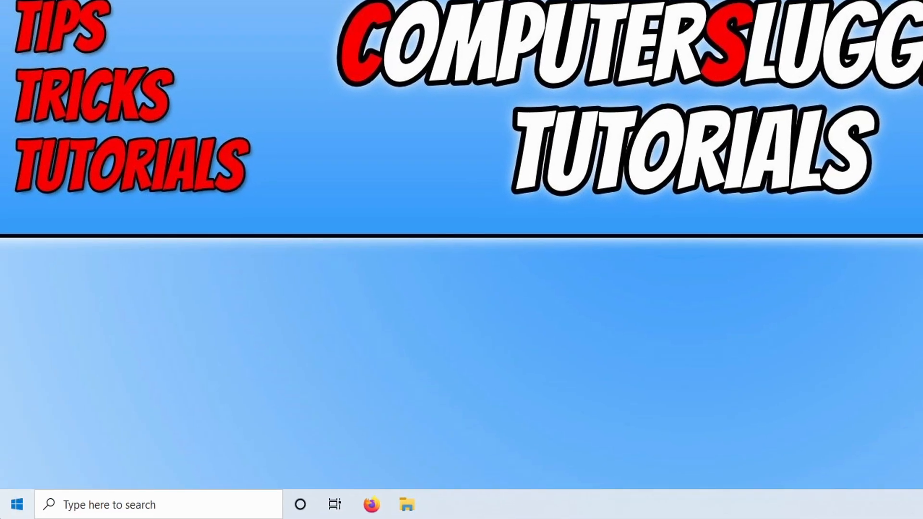
Step: Go to the Epic Games Launcher shortcut's file location in Launcher\Portal\Binaries\Win32
{"action": "left_click", "coordinate": [16, 505]}
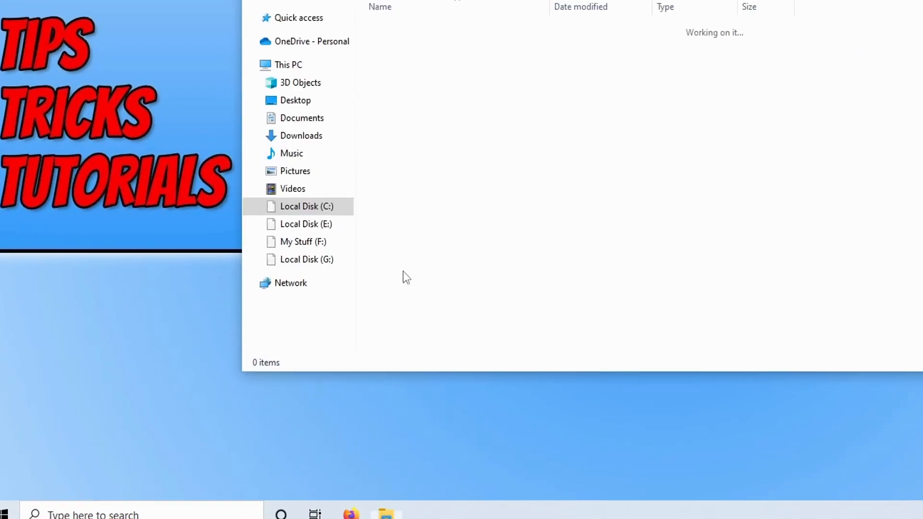
{"action": "right_click", "coordinate": [248, 415]}
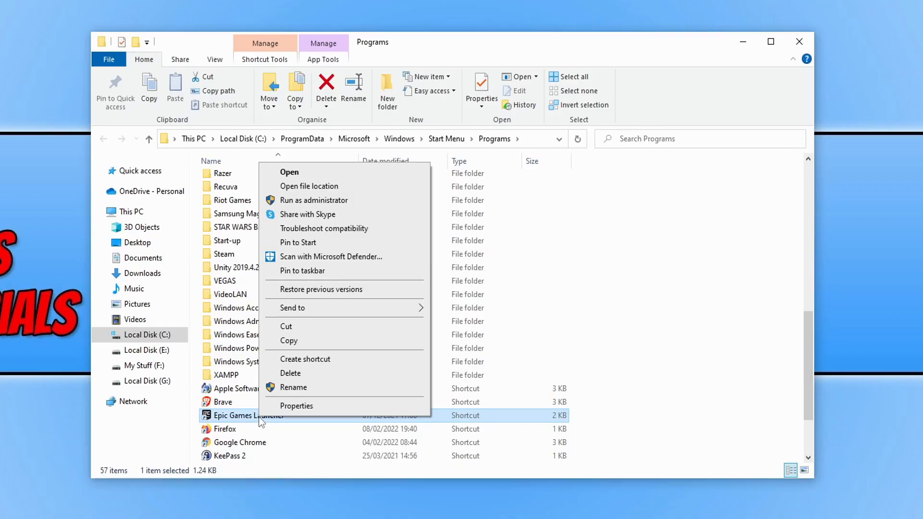
{"action": "mouse_move", "coordinate": [366, 194]}
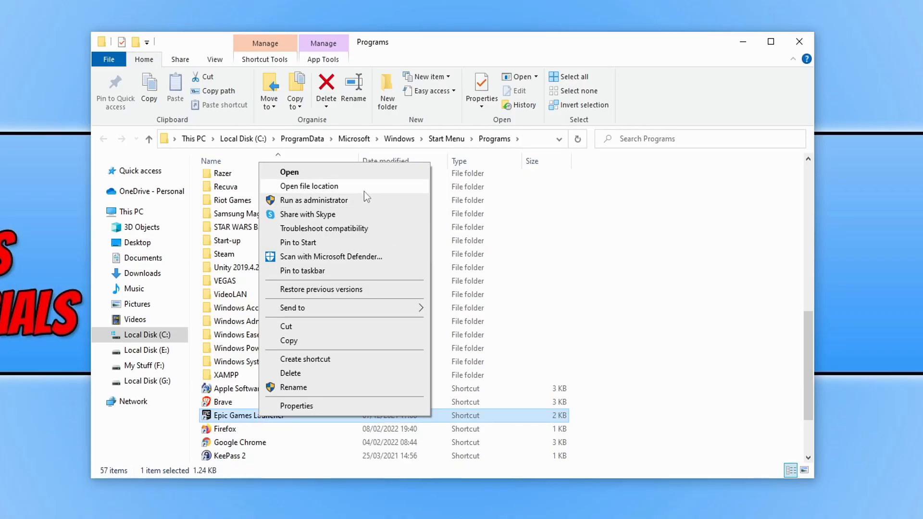
{"action": "left_click", "coordinate": [309, 186]}
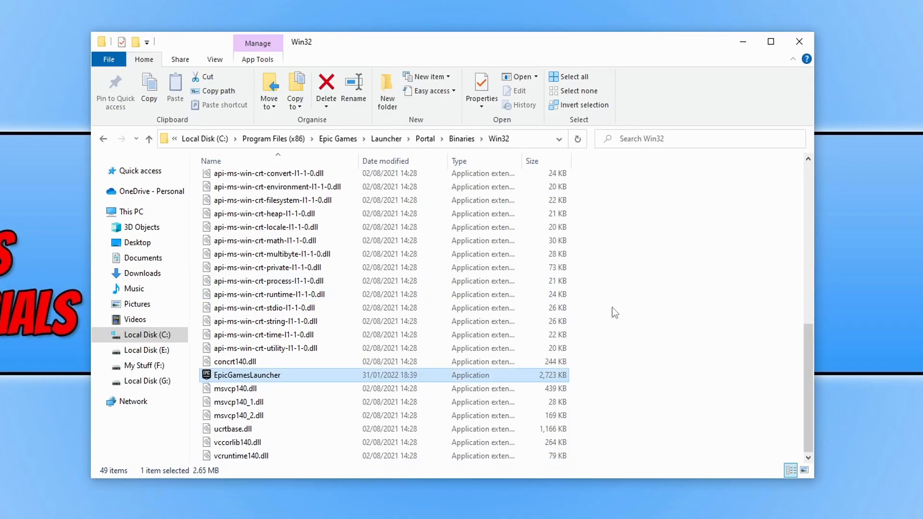
{"action": "mouse_move", "coordinate": [303, 382]}
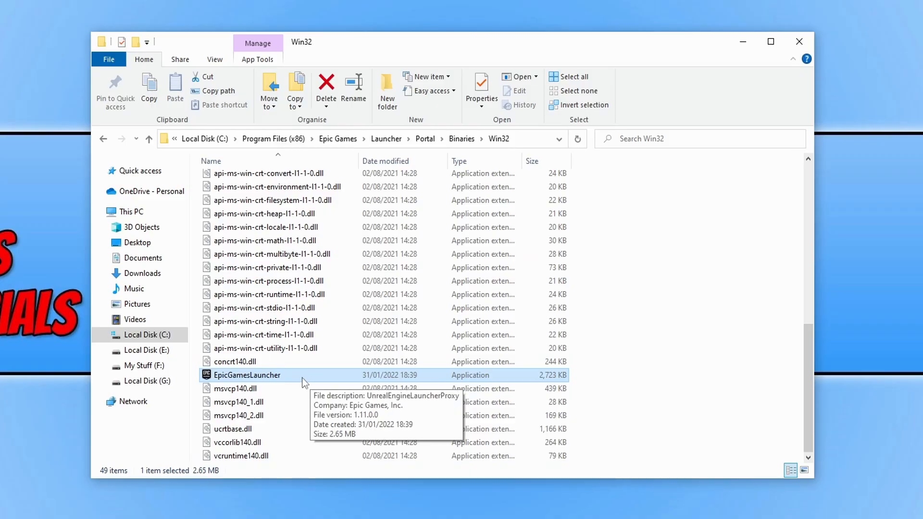
Step: Set EpicGamesLauncher to Run this program as an administrator in its Compatibility properties
{"action": "left_click", "coordinate": [481, 88]}
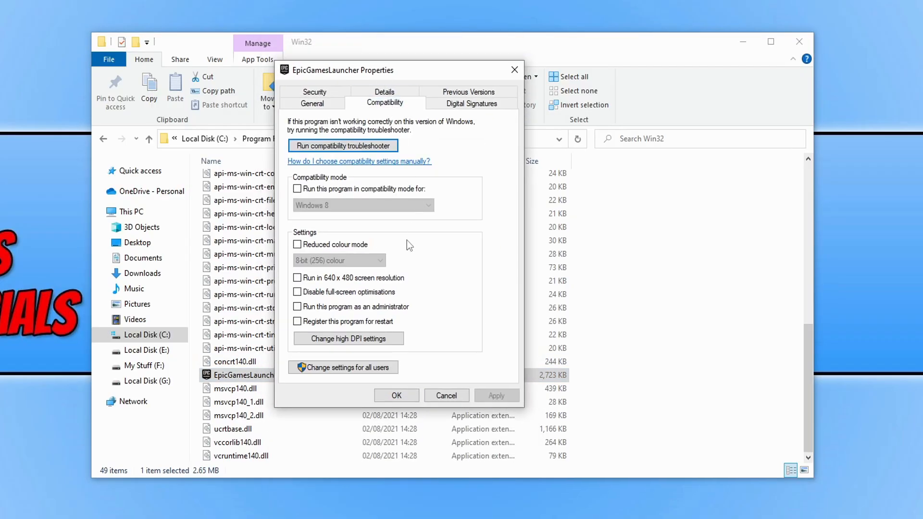
{"action": "left_click", "coordinate": [298, 307]}
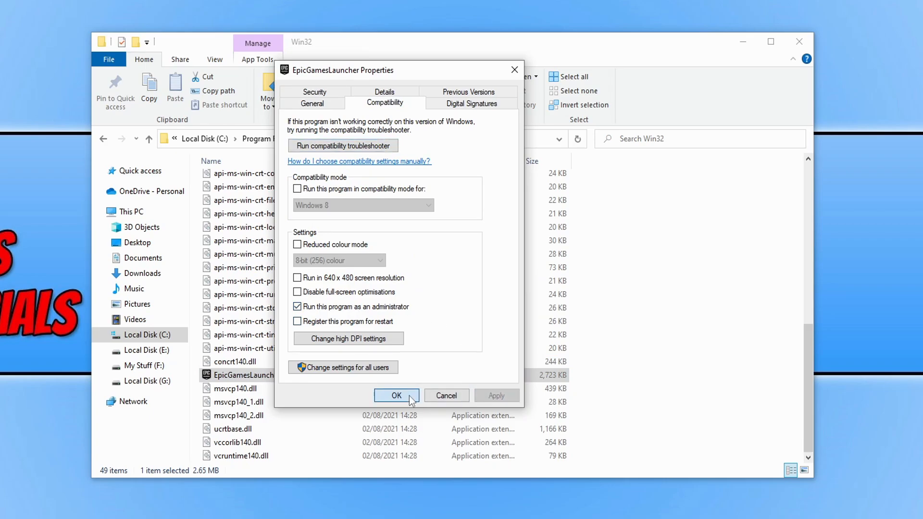
{"action": "left_click", "coordinate": [395, 395]}
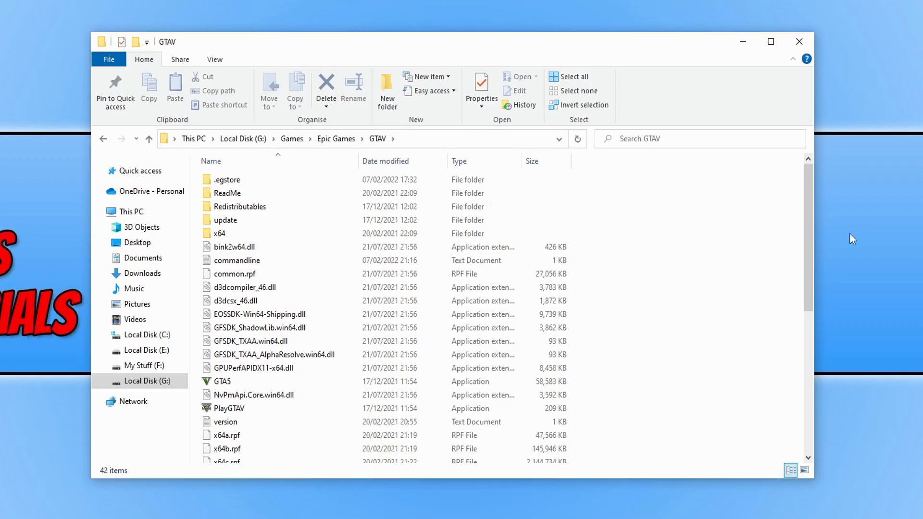
{"action": "mouse_move", "coordinate": [644, 236]}
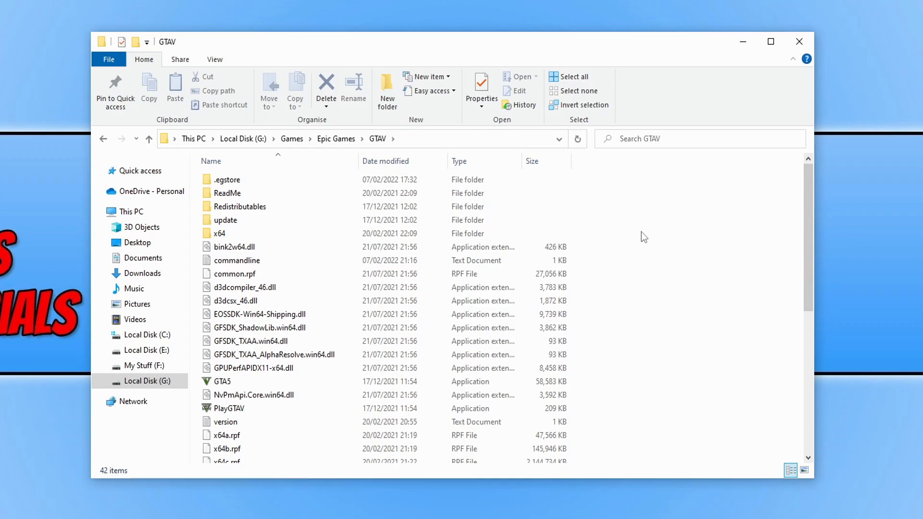
{"action": "mouse_move", "coordinate": [289, 385]}
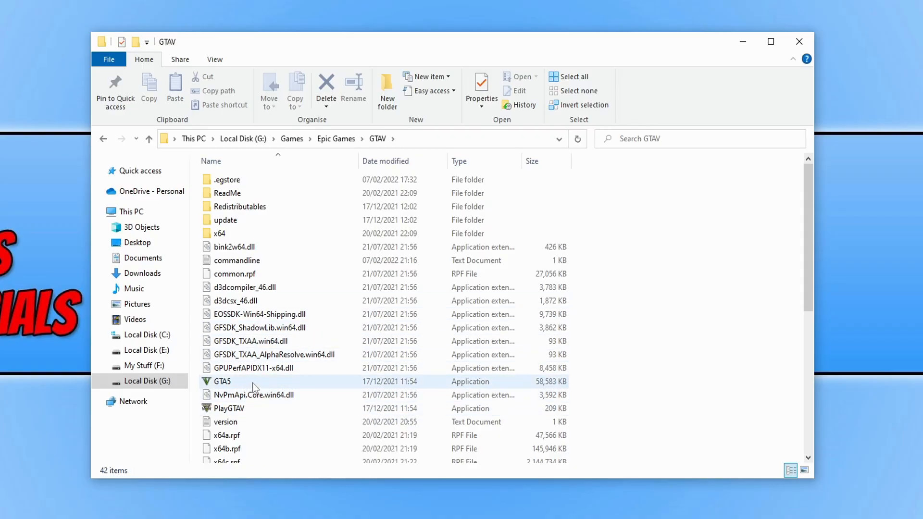
{"action": "mouse_move", "coordinate": [232, 386]}
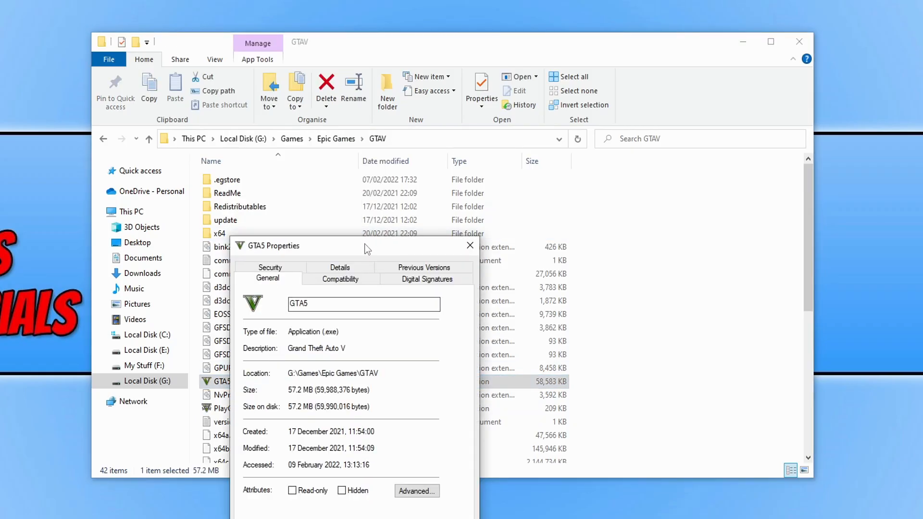
Step: Show the Compatibility settings in GTA5's Properties
{"action": "left_click", "coordinate": [340, 279]}
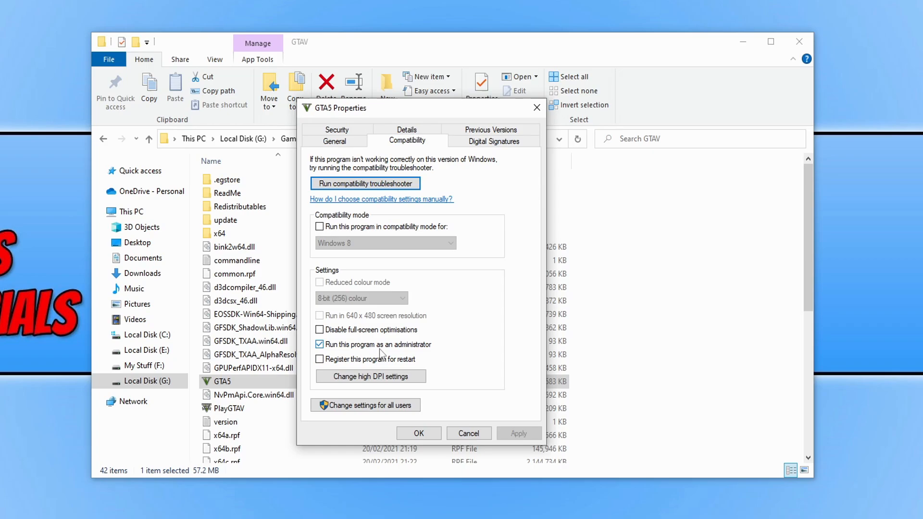
Step: Untick Run as administrator for GTA5 and PlayGTAV and confirm
{"action": "left_click", "coordinate": [319, 345]}
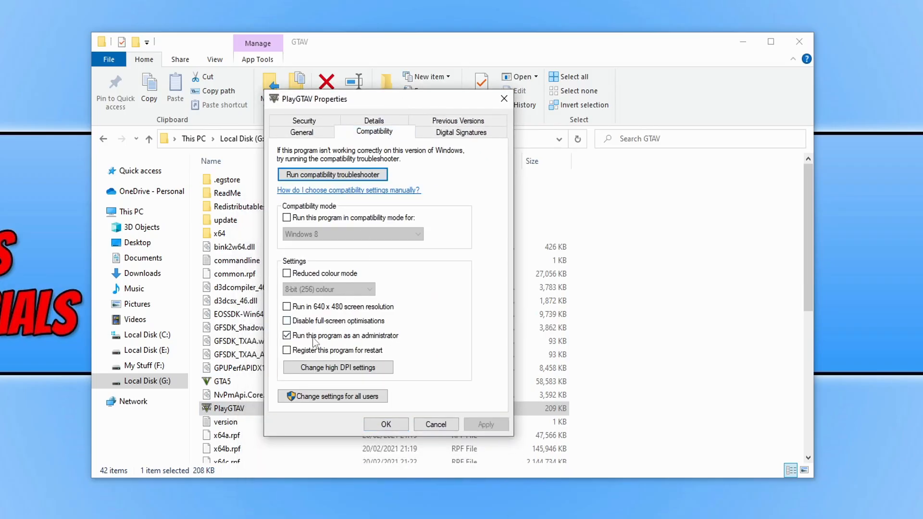
{"action": "left_click", "coordinate": [286, 336]}
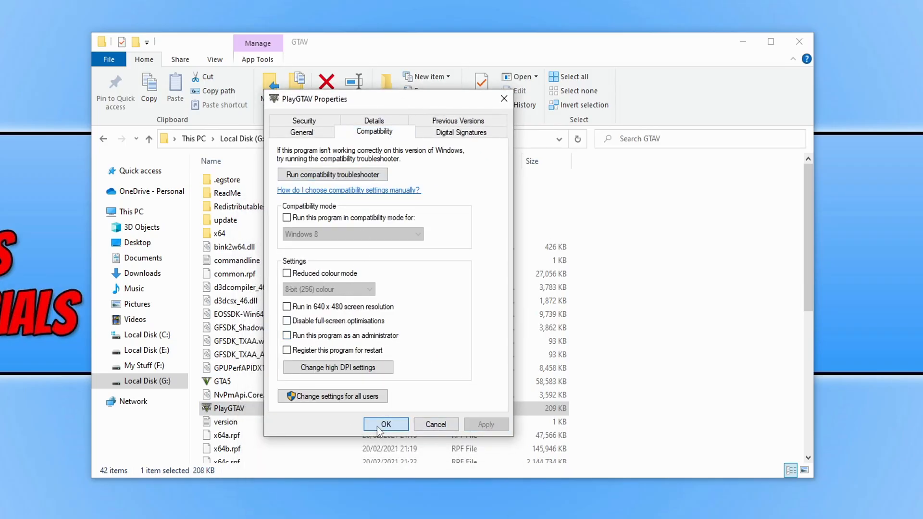
{"action": "left_click", "coordinate": [386, 424]}
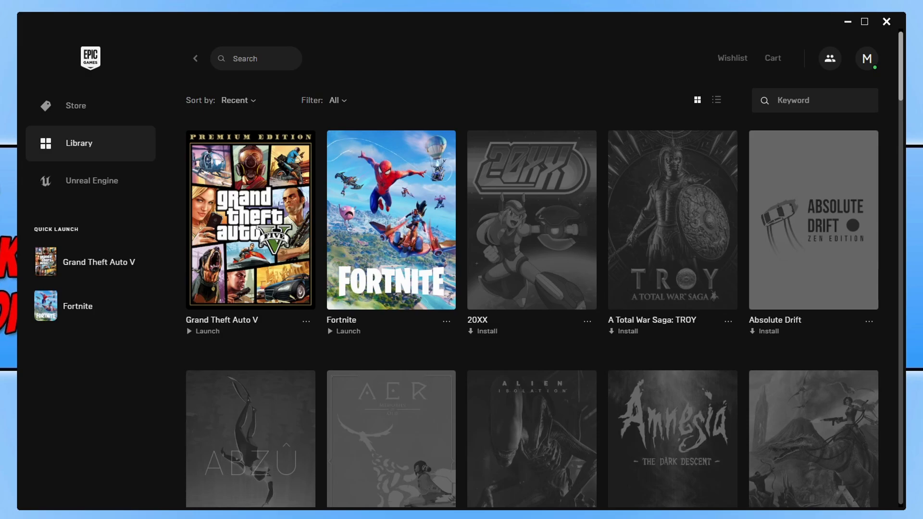
{"action": "mouse_move", "coordinate": [317, 331]}
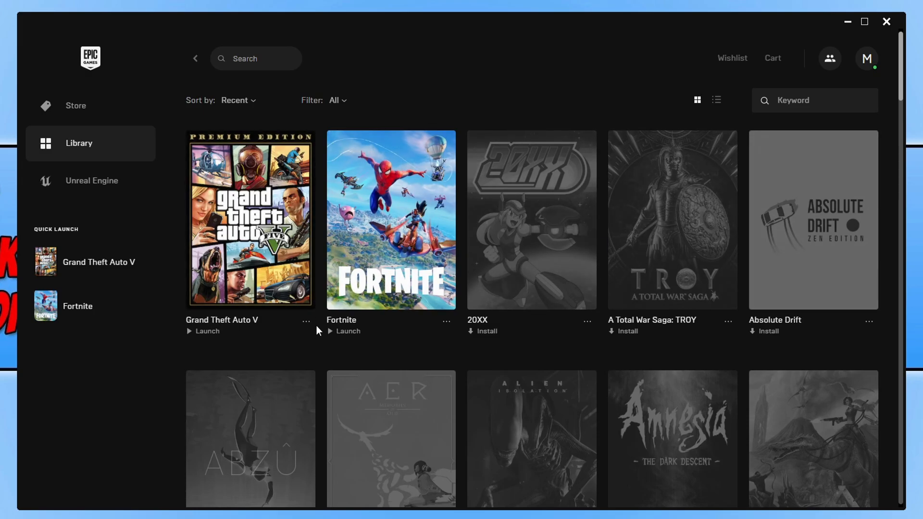
Step: Show the Grand Theft Auto V options menu with Verify, Uninstall and Create A Shortcut
{"action": "left_click", "coordinate": [305, 321]}
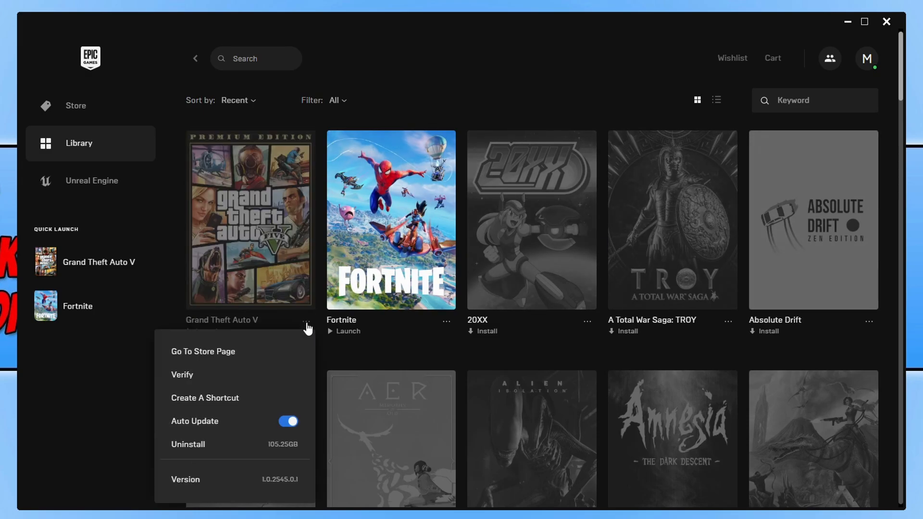